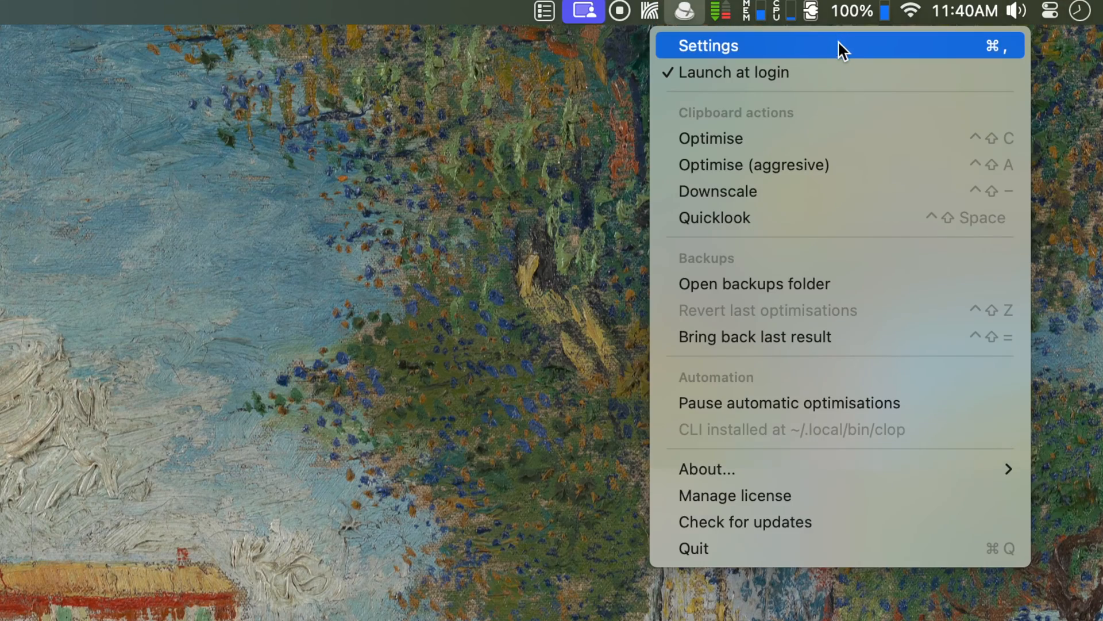
Bring up Clop's settings from the menu bar icon, landing on the General page.
{"action": "left_click", "coordinate": [708, 46]}
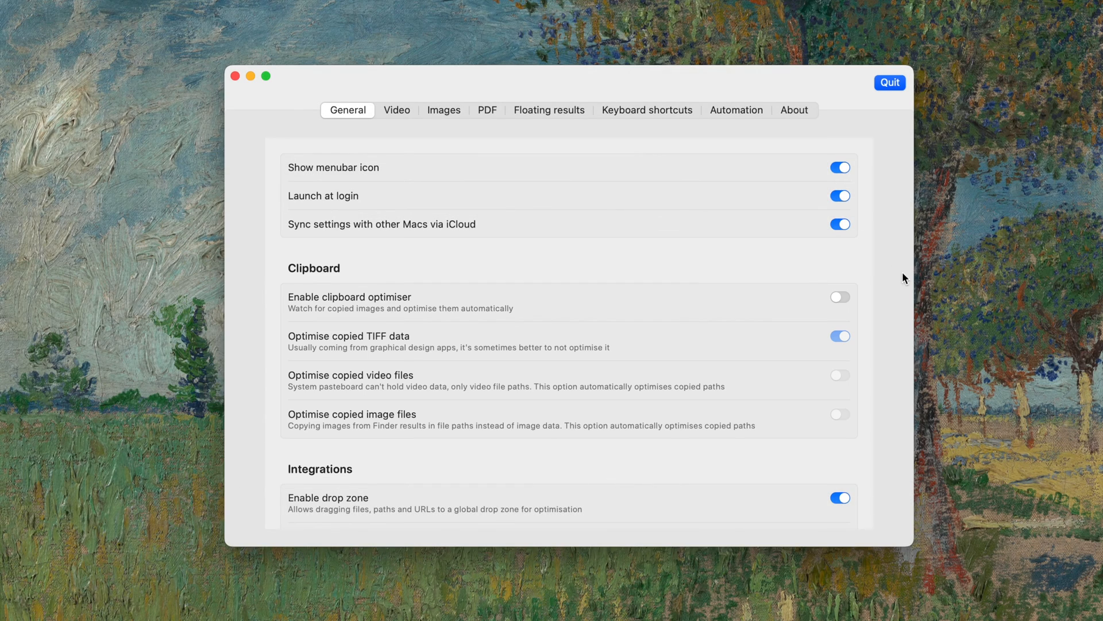
Reveal the Integrations options in General settings: drop zone enabled, shown only with a modifier.
{"action": "scroll", "scroll_direction": "down", "scroll_amount": 3}
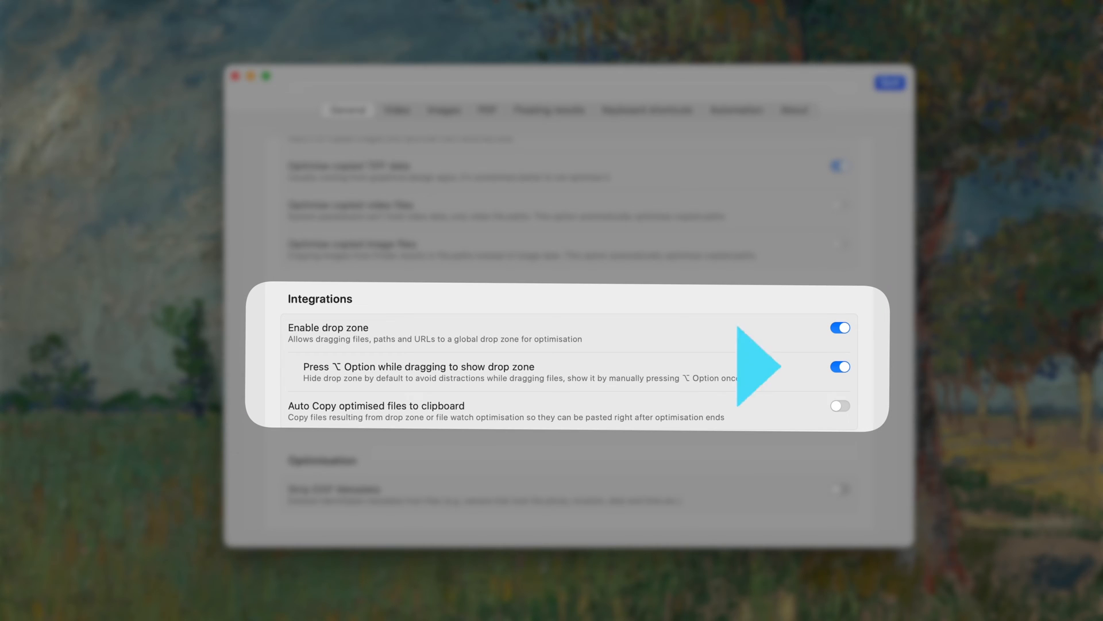
{"action": "mouse_move", "coordinate": [805, 367]}
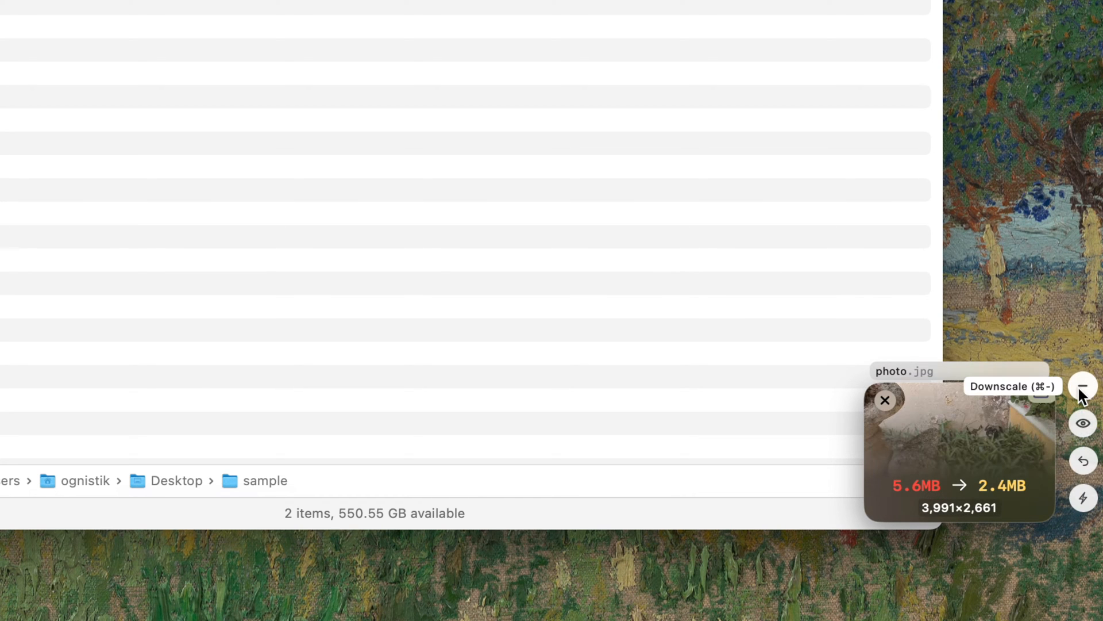
Downscale the just-optimised photo.jpg from the floating result.
{"action": "left_click", "coordinate": [1085, 386]}
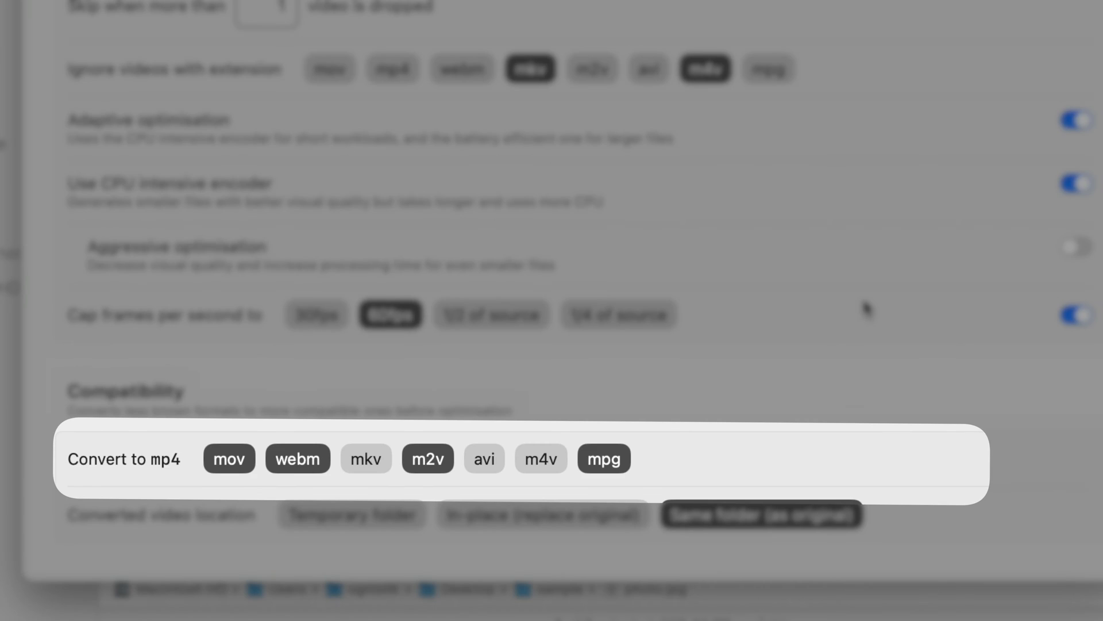
Review the Keyboard shortcuts page and its action keys in Clop's settings.
{"action": "left_click", "coordinate": [647, 110]}
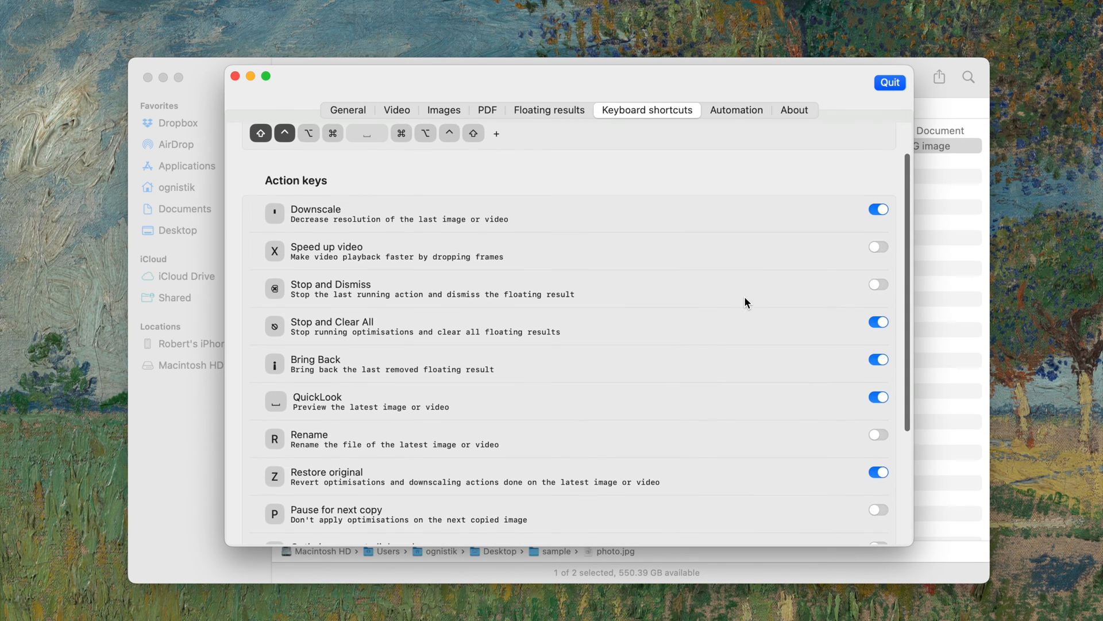
{"action": "left_click", "coordinate": [737, 110]}
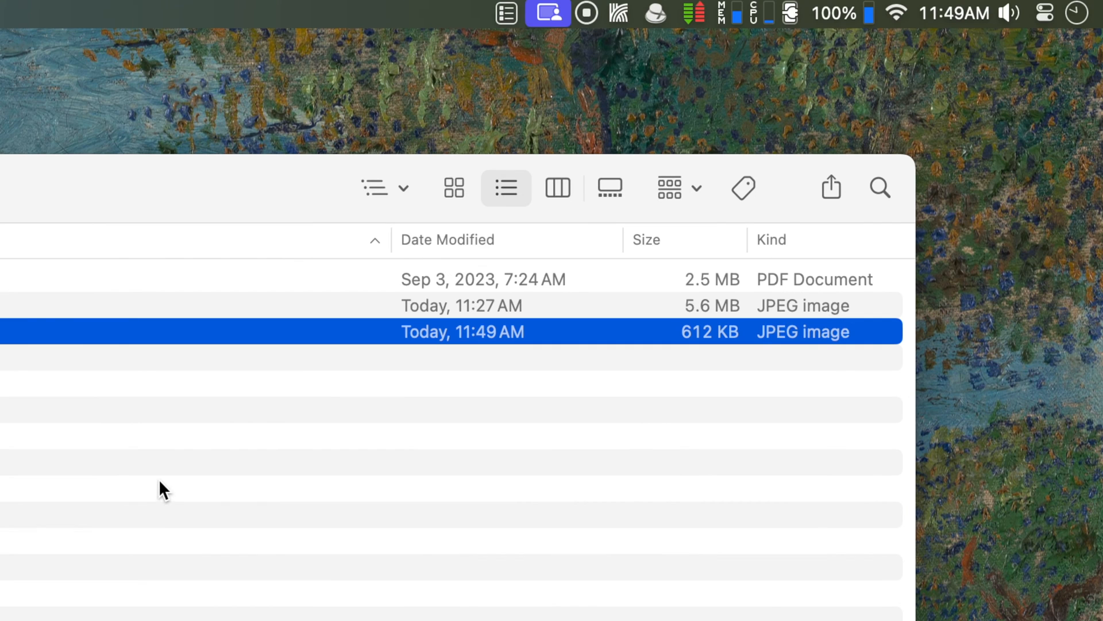
Show Clop's Automation menu section, then the Finder app menu for the Screenshot file.
{"action": "left_click", "coordinate": [652, 13]}
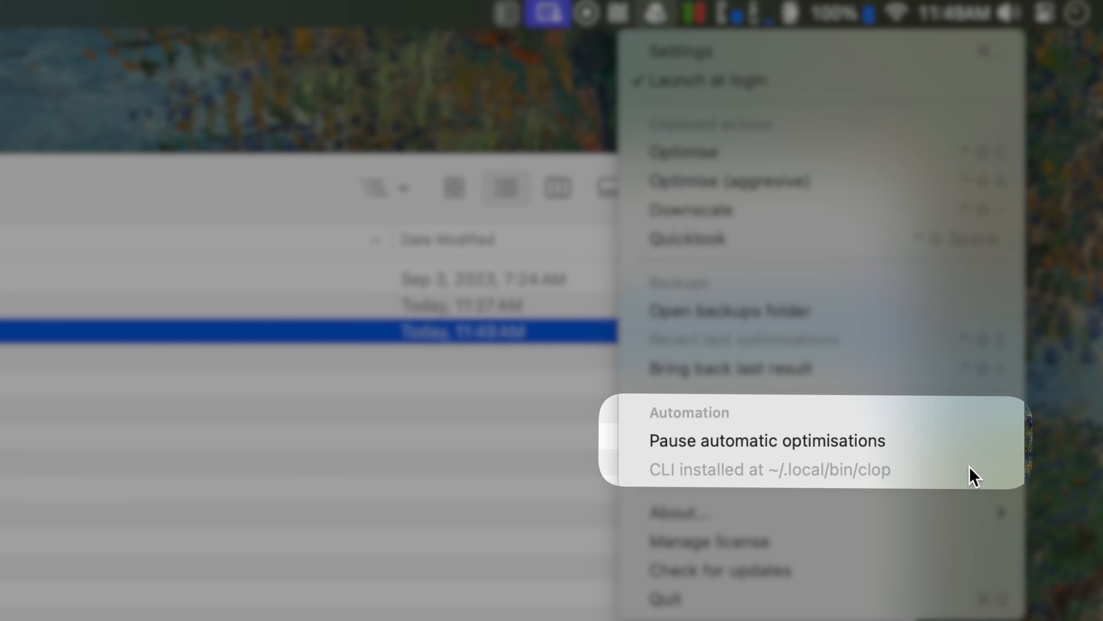
{"action": "left_click", "coordinate": [62, 6]}
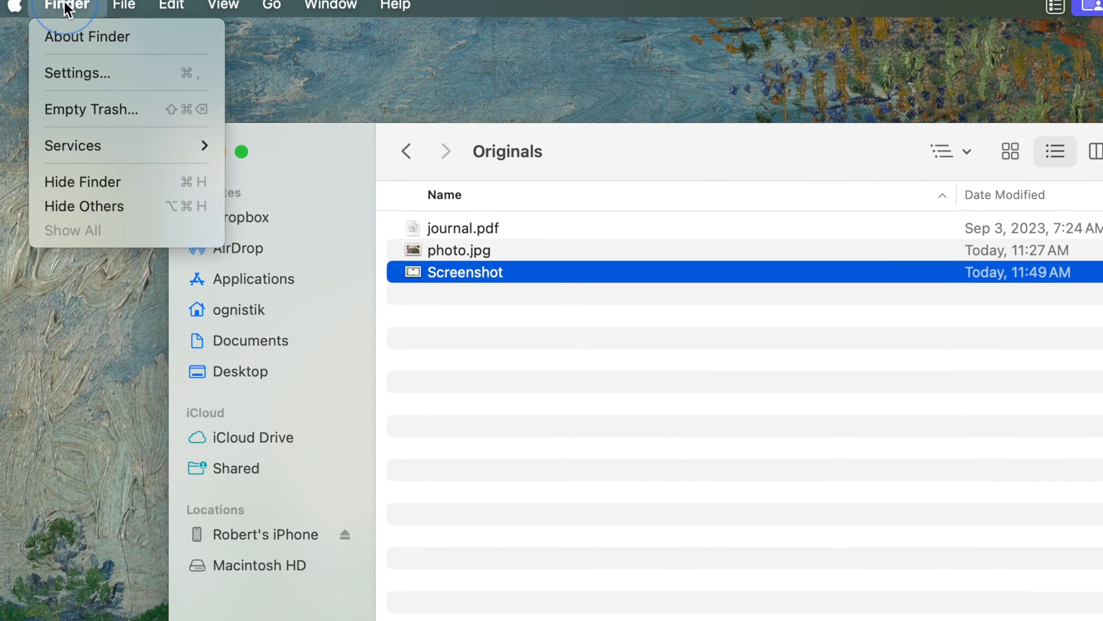
Reach Services Settings and start editing the Optimise with Clop shortcut field.
{"action": "left_click", "coordinate": [71, 145]}
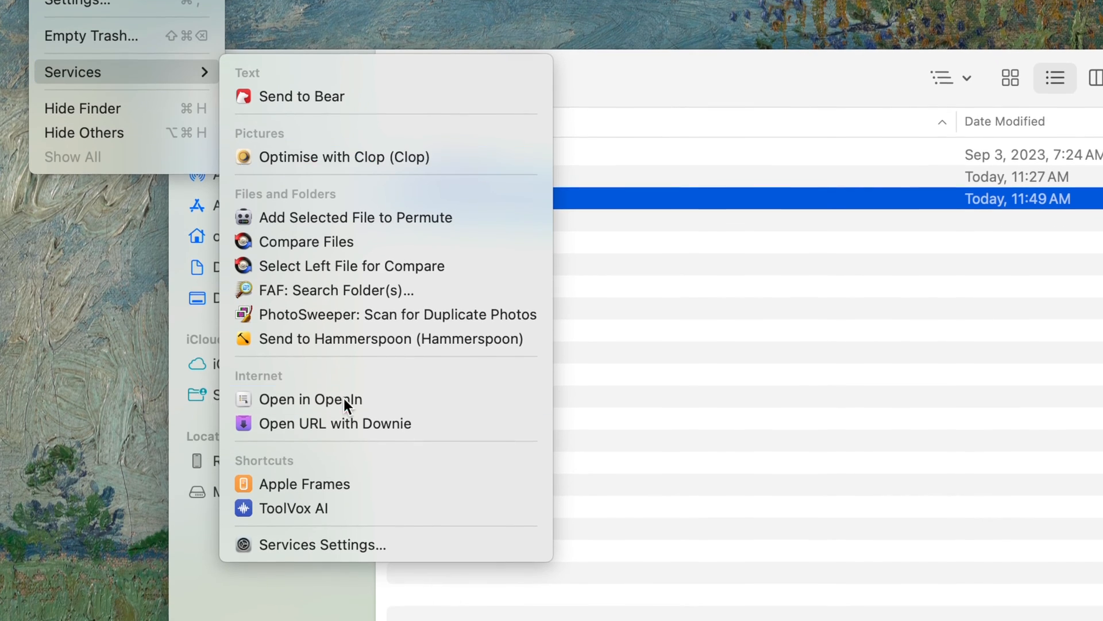
{"action": "left_click", "coordinate": [322, 544]}
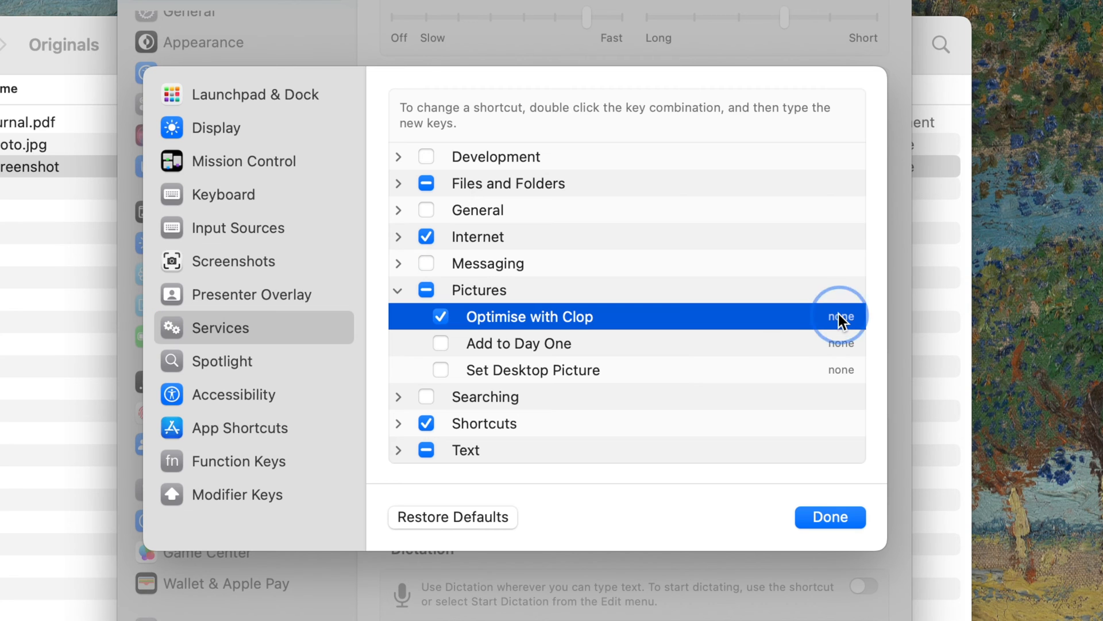
{"action": "double_click", "coordinate": [841, 315]}
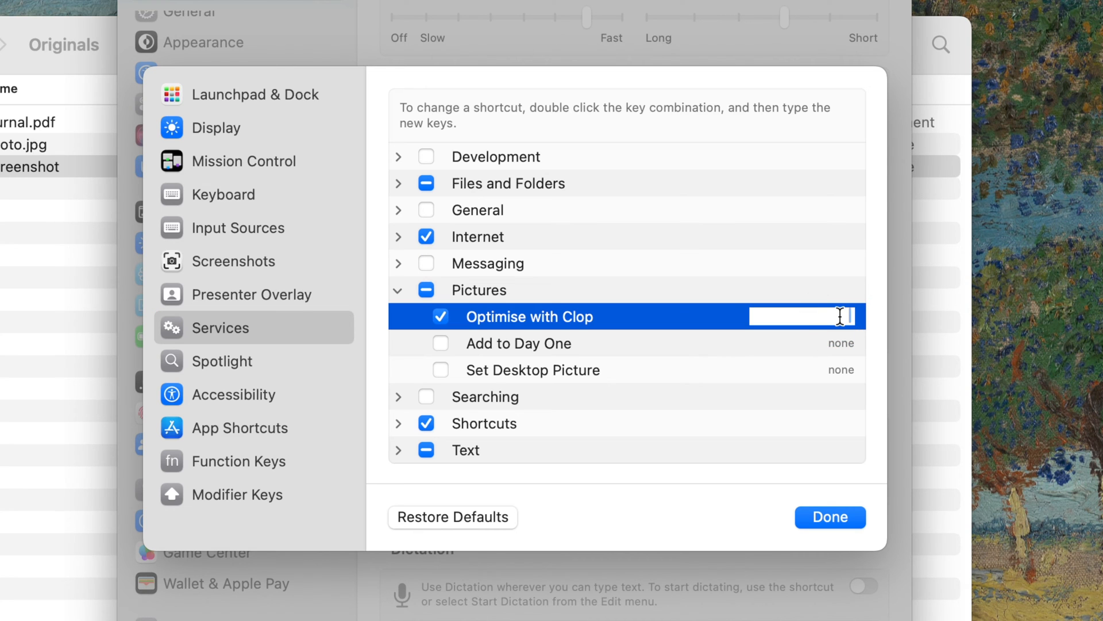
{"action": "mouse_move", "coordinate": [733, 327]}
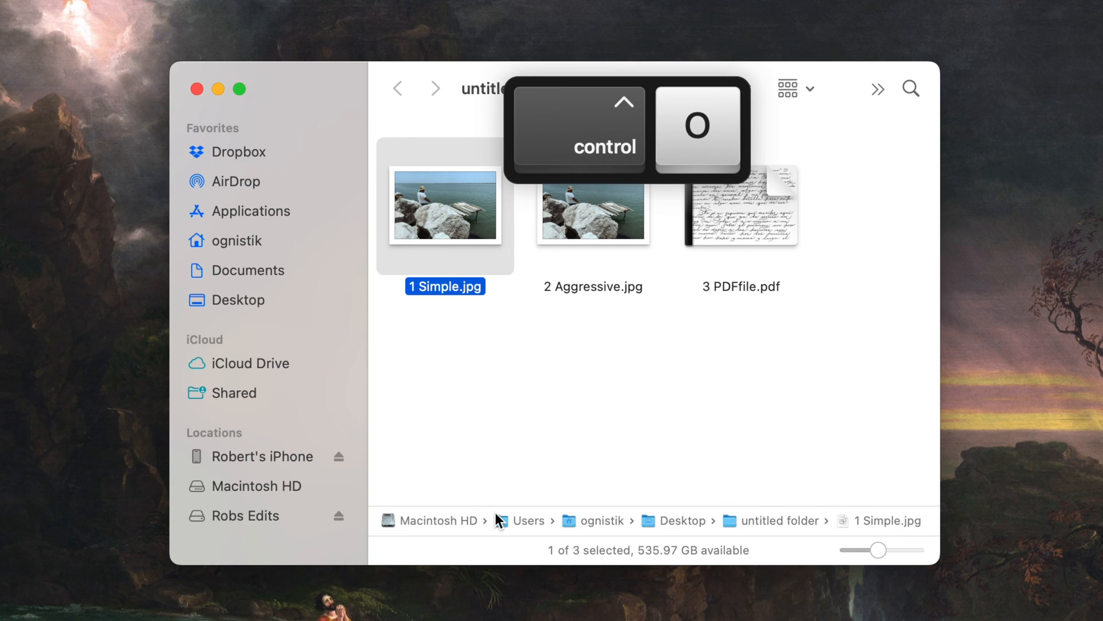
Optimise 1 Simple.jpg with Clop via the Control-O service shortcut in Finder.
{"action": "key", "text": "ctrl+o"}
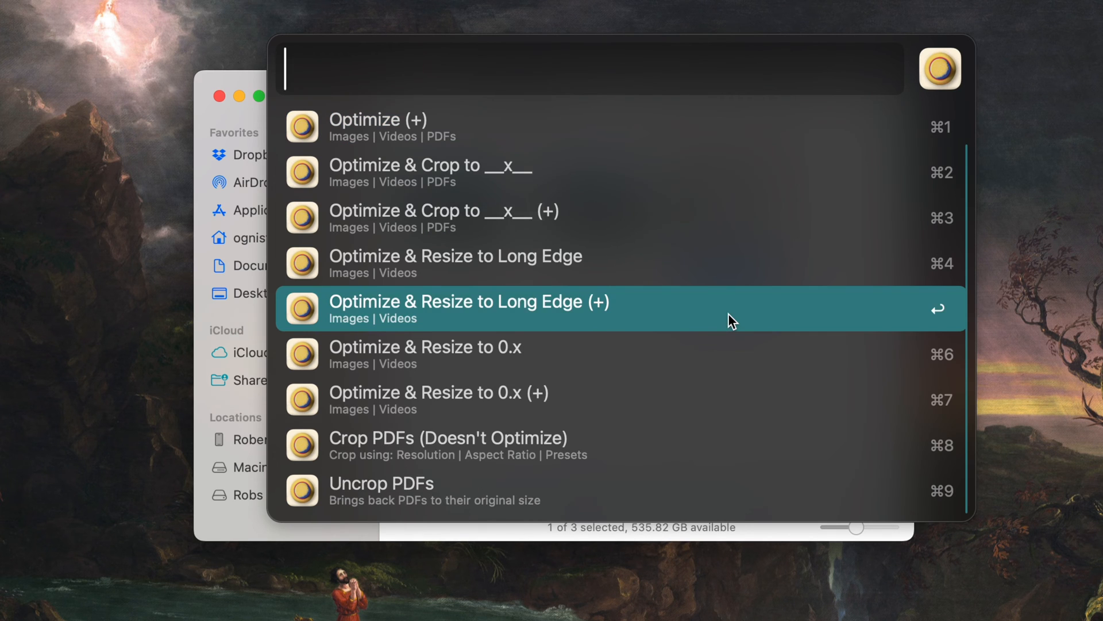
{"action": "mouse_move", "coordinate": [717, 448]}
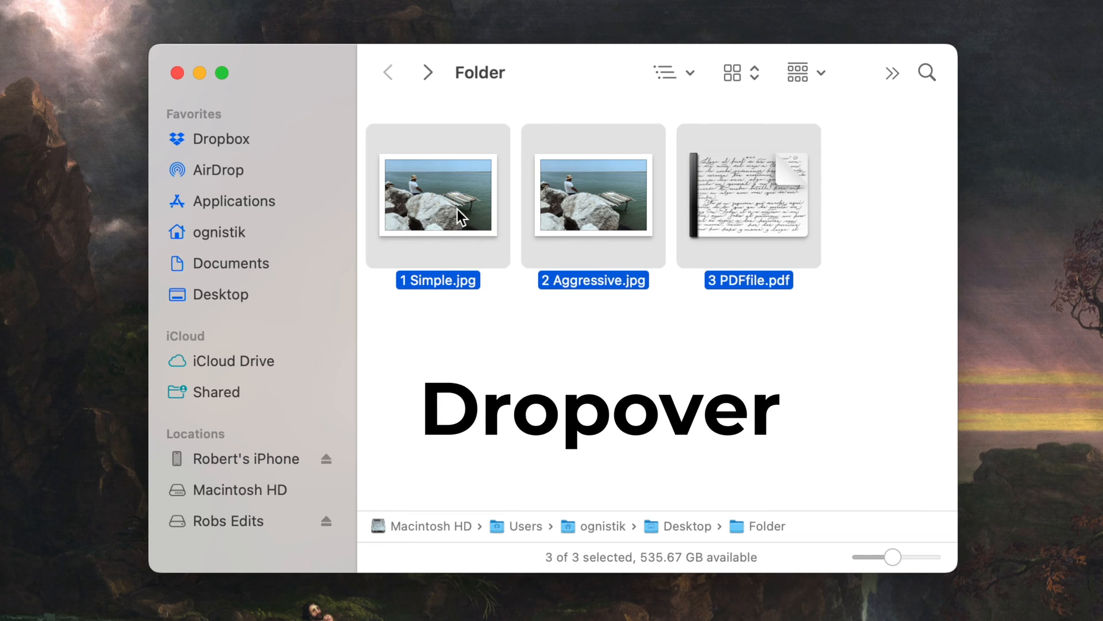
Drag the two JPEGs and the PDF out of Finder onto a new Dropover shelf.
{"action": "left_click_drag", "start_coordinate": [437, 195], "coordinate": [485, 219]}
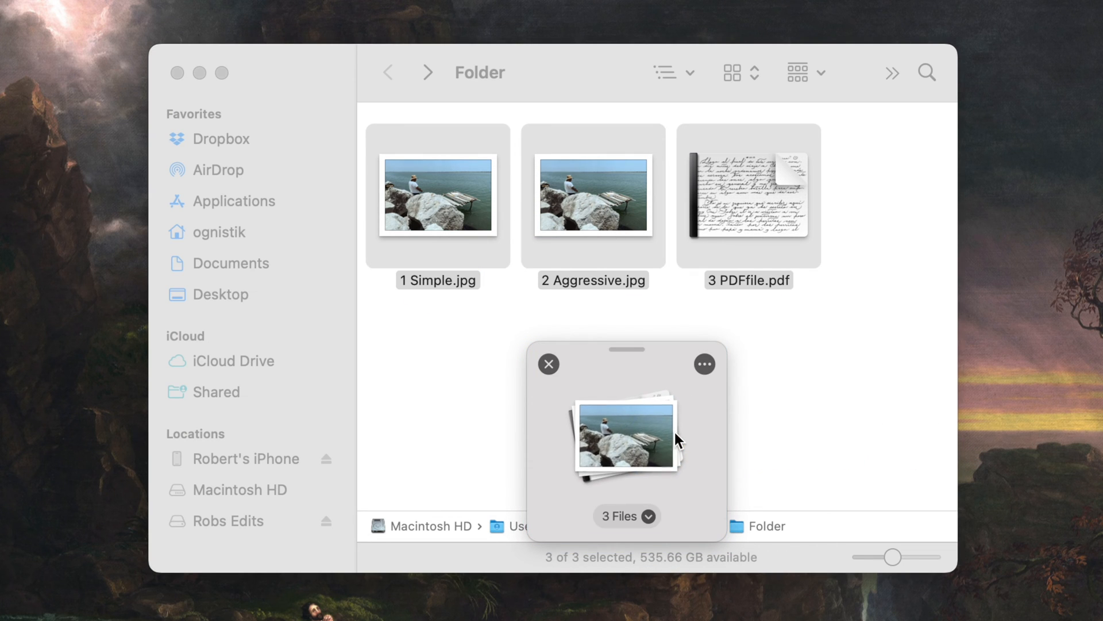
{"action": "mouse_move", "coordinate": [786, 425]}
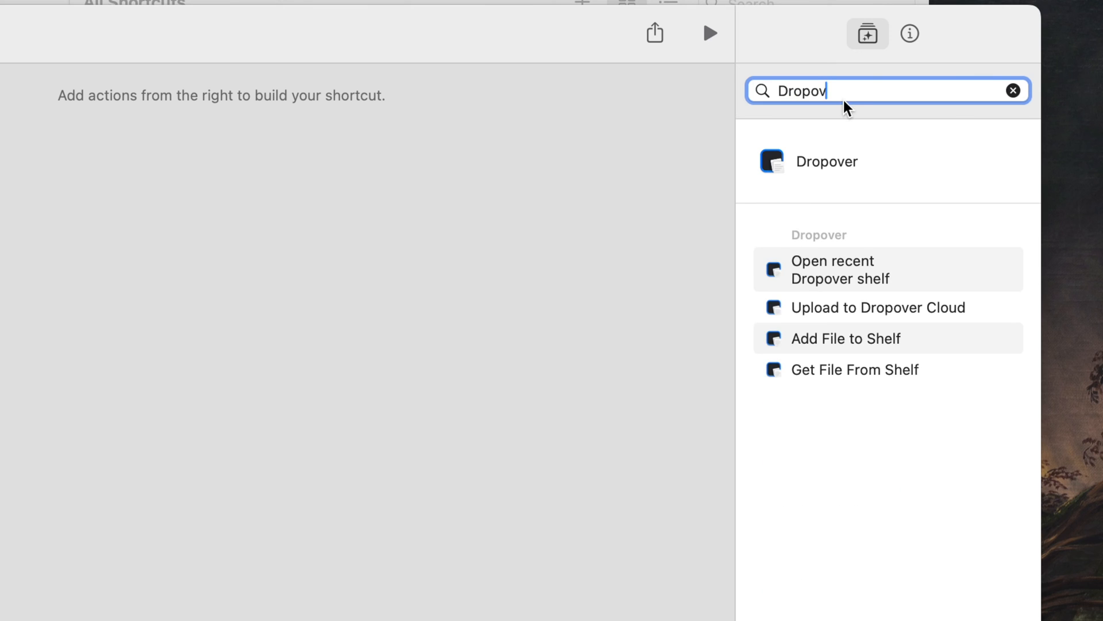
{"action": "mouse_move", "coordinate": [855, 375]}
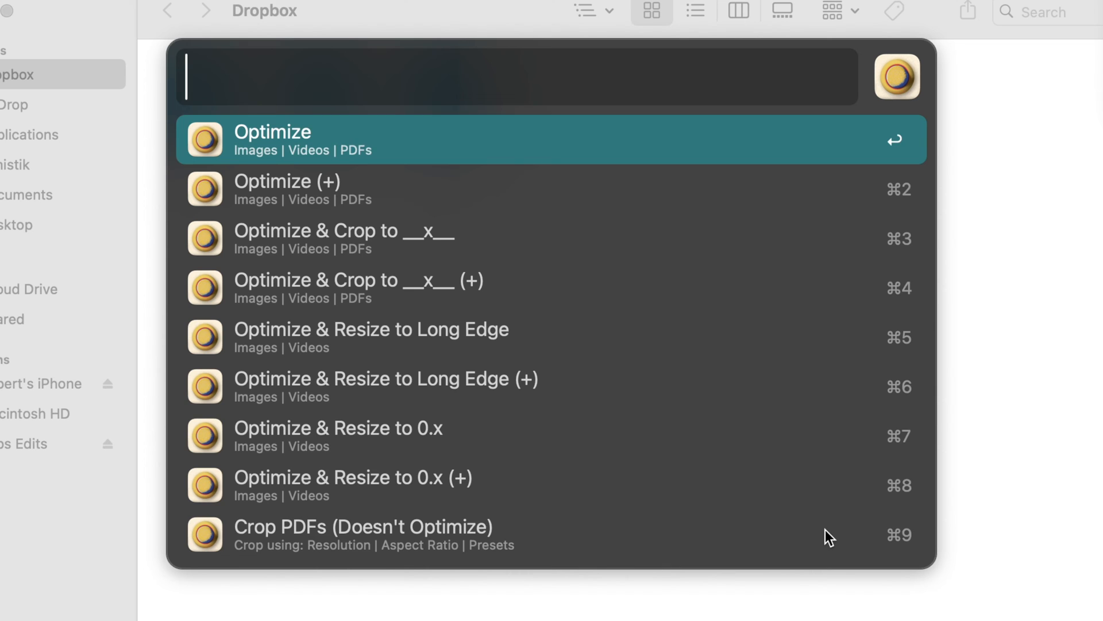
Give the Clop resize action a 1080 px long edge and confirm it.
{"action": "type", "text": "1080"}
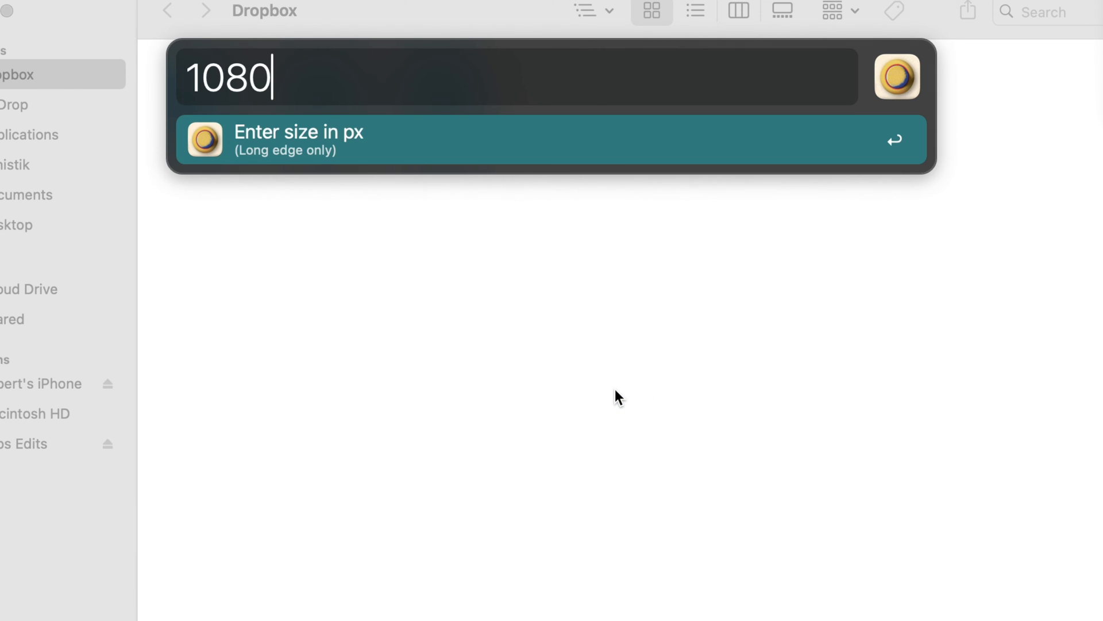
{"action": "key", "text": "Return"}
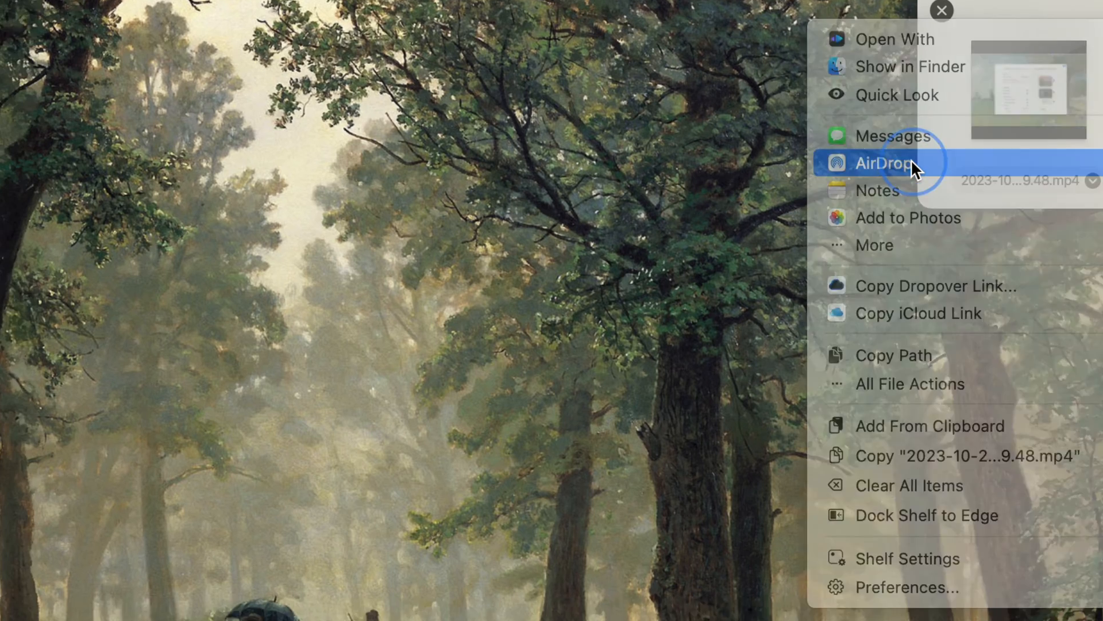
Start an AirDrop share of the shelf's video, then cancel the AirDrop prompt.
{"action": "left_click", "coordinate": [884, 161]}
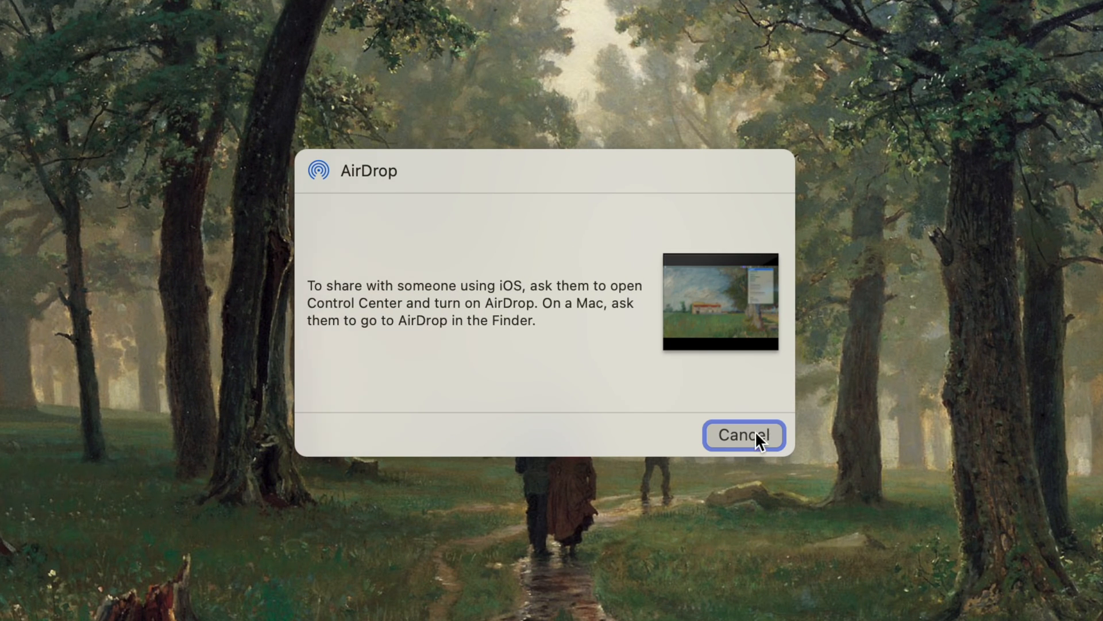
{"action": "left_click", "coordinate": [745, 434]}
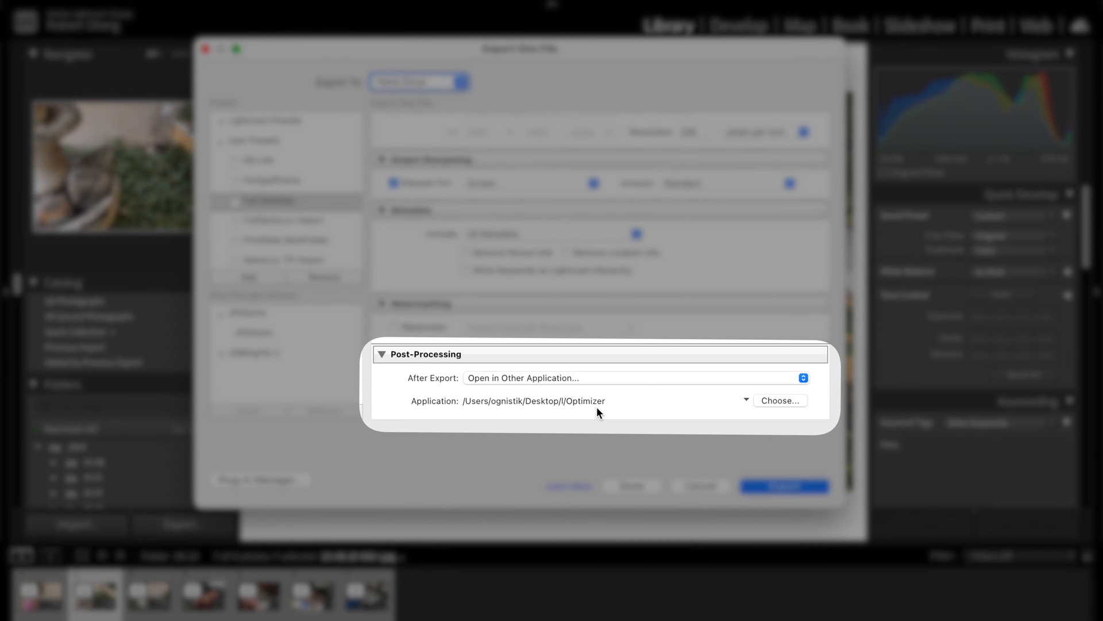
{"action": "left_click", "coordinate": [784, 485]}
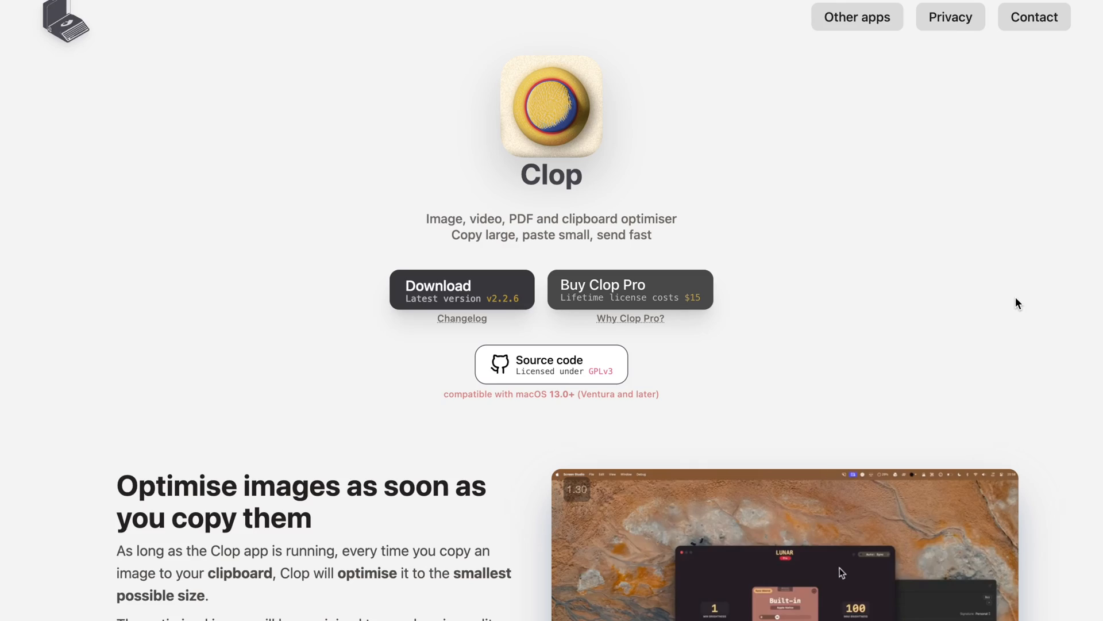
Scroll the Clop website past the feature list down to the Free vs Pro comparison table.
{"action": "scroll", "scroll_direction": "down", "scroll_amount": 3}
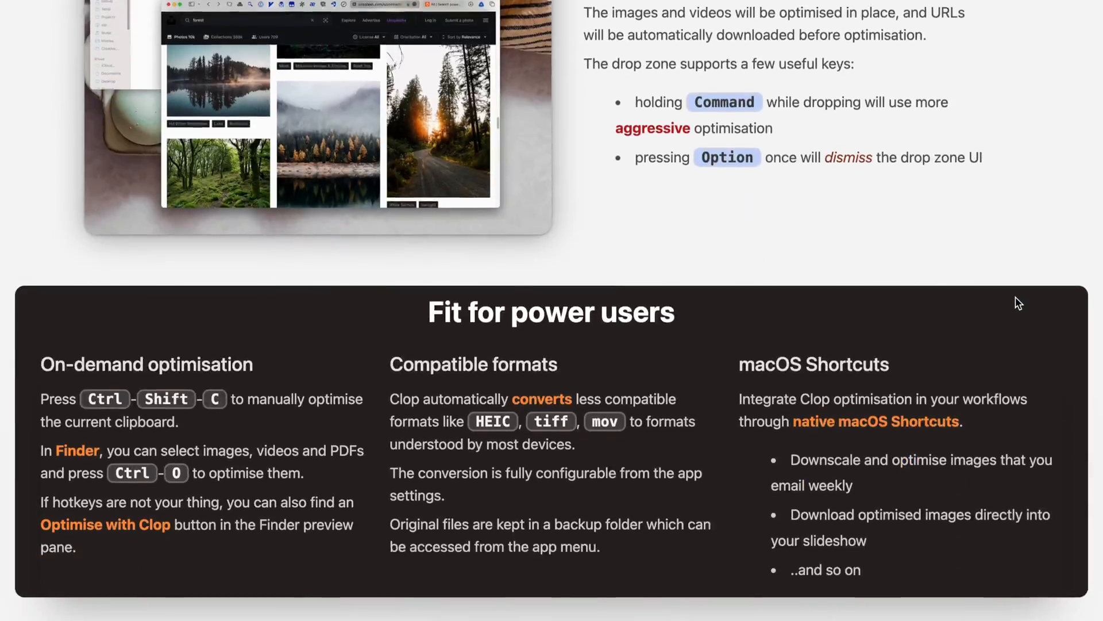
{"action": "scroll", "scroll_direction": "down", "scroll_amount": 3}
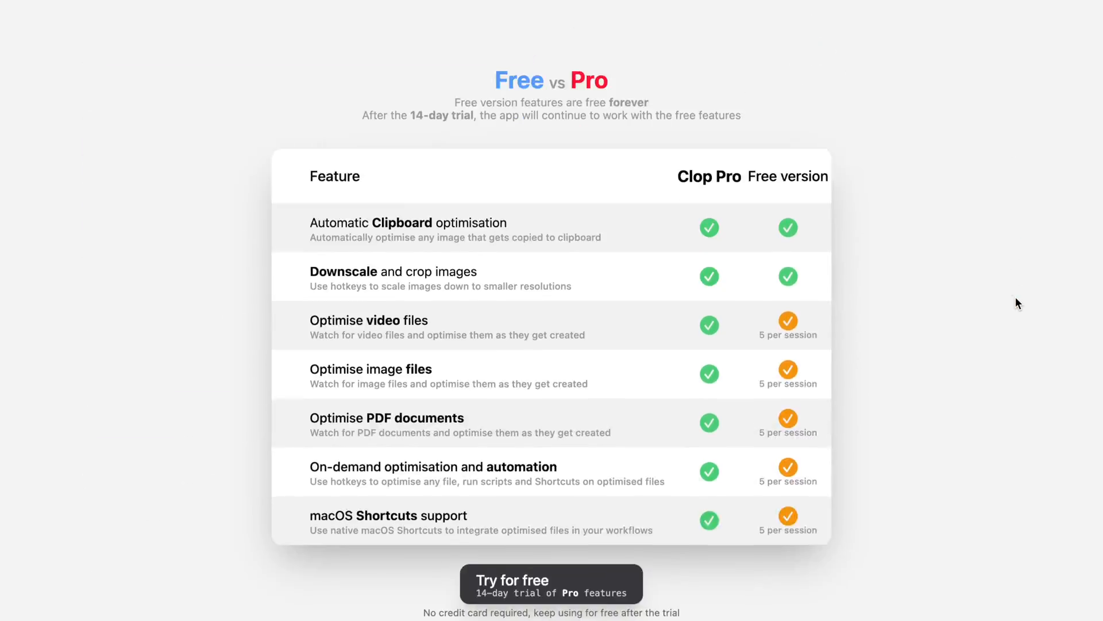